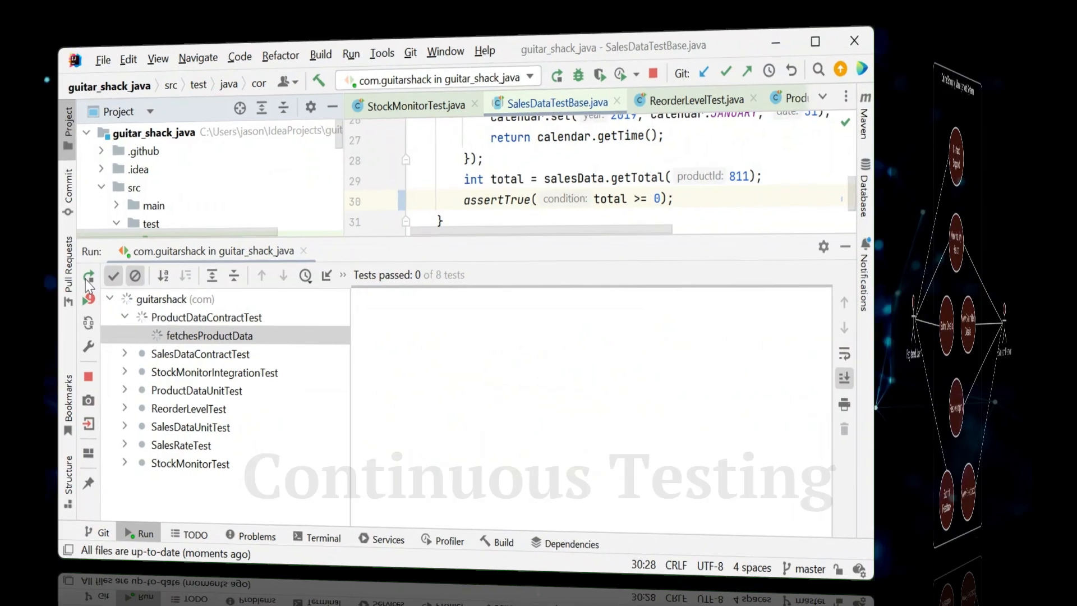
Rerun the com.guitarshack test suite so the contract tests execute, two of eight passing
click(88, 275)
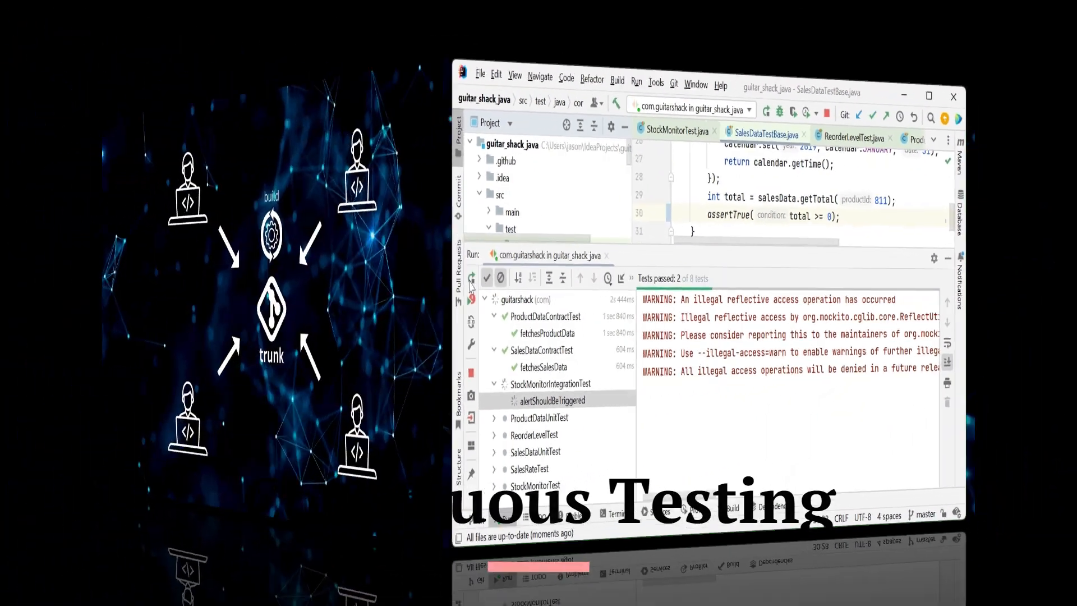